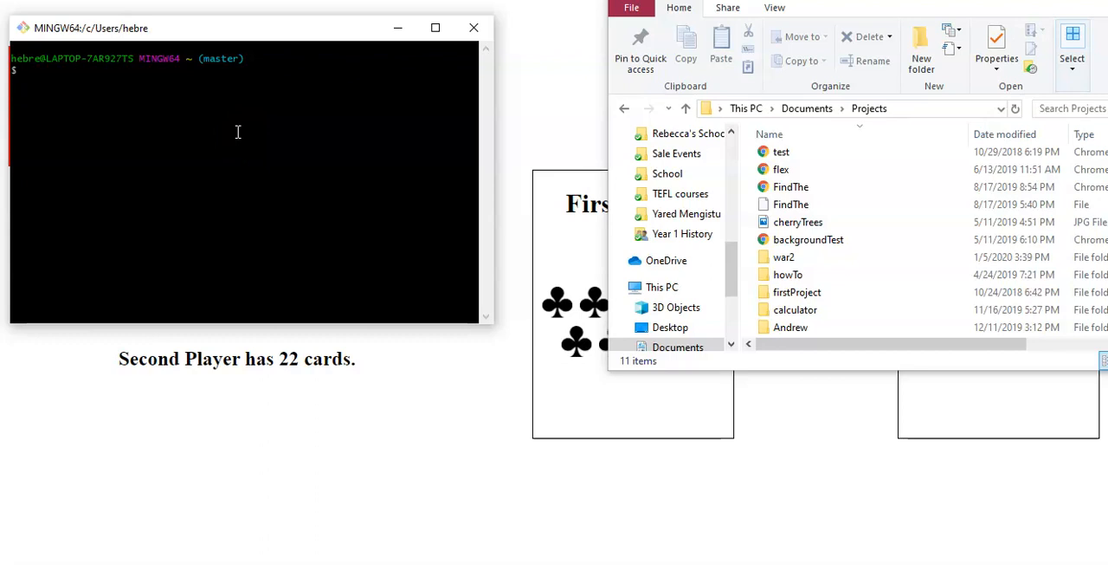
Move into documents/projects, then create and enter a new war folder.
type("cd")
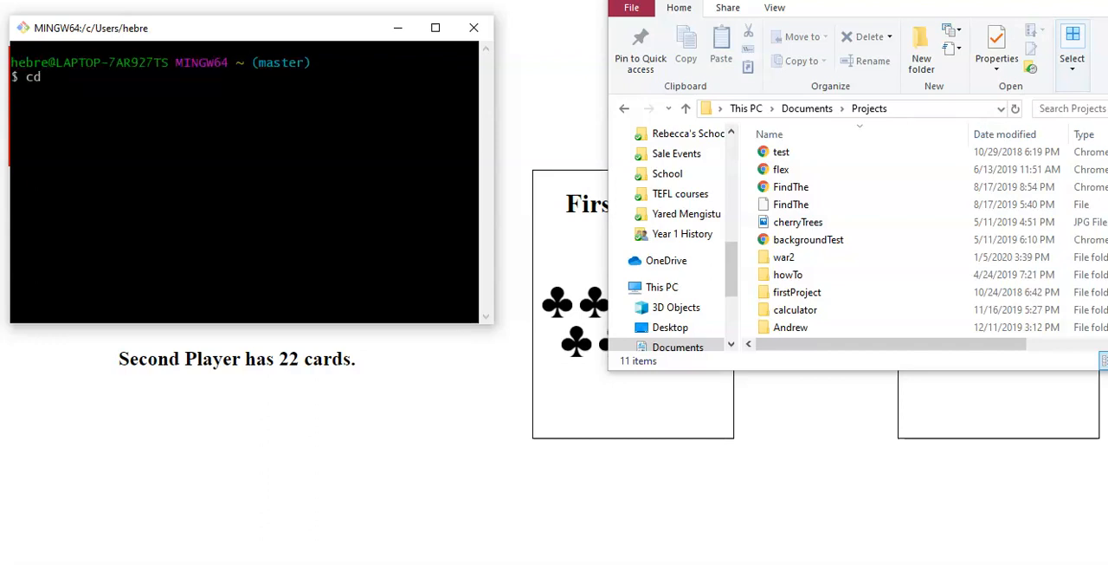
type("documents")
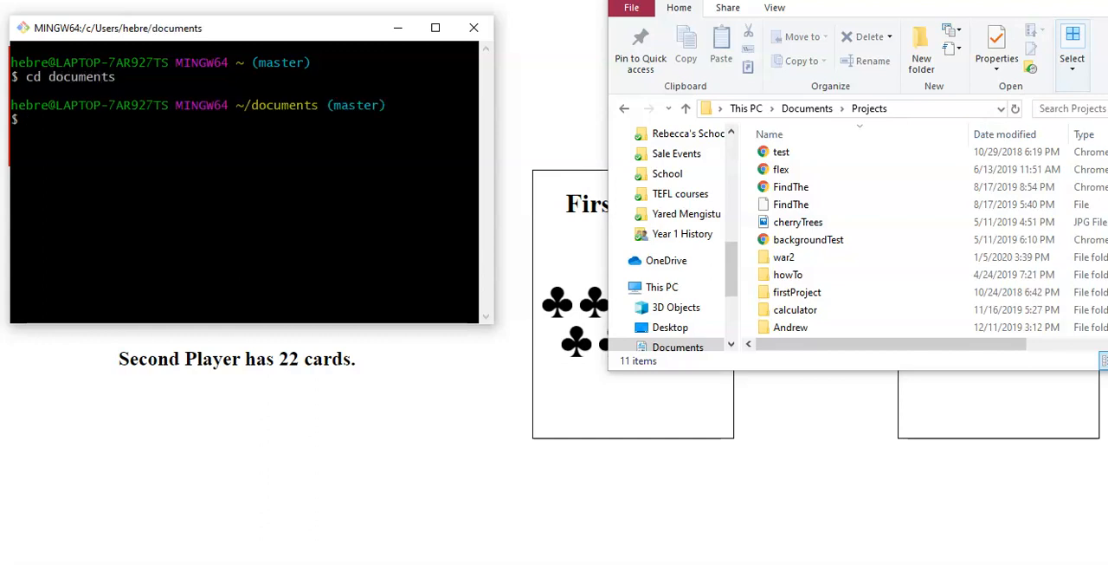
type("cd projects")
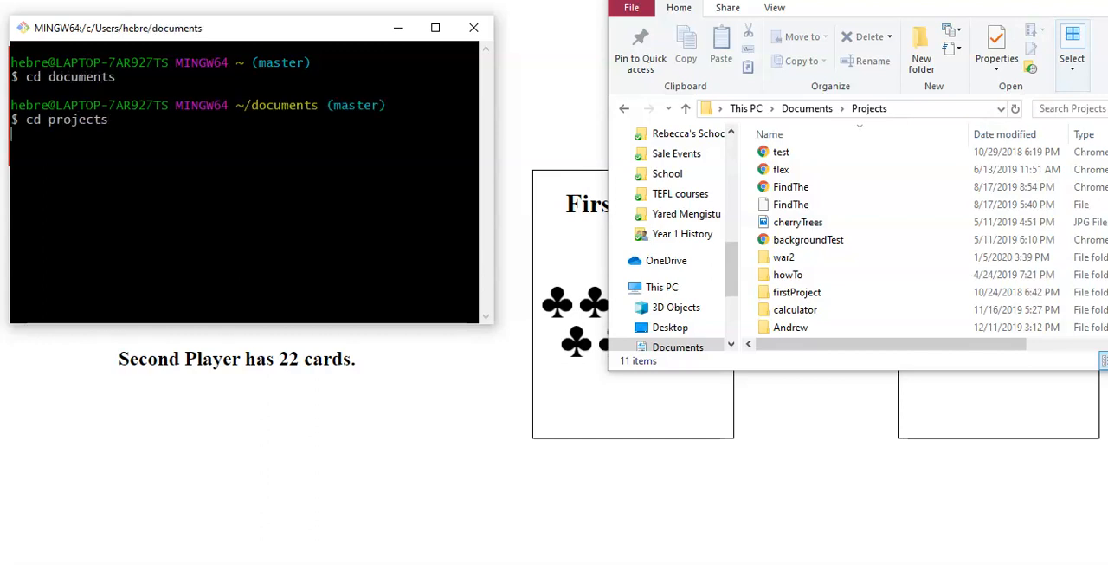
type("mk")
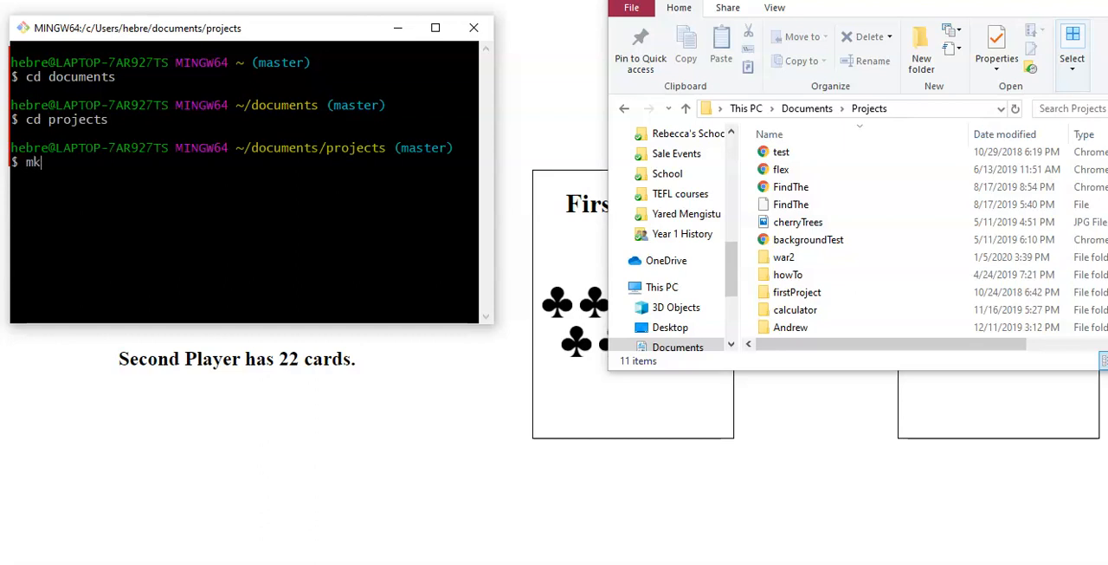
type("dir")
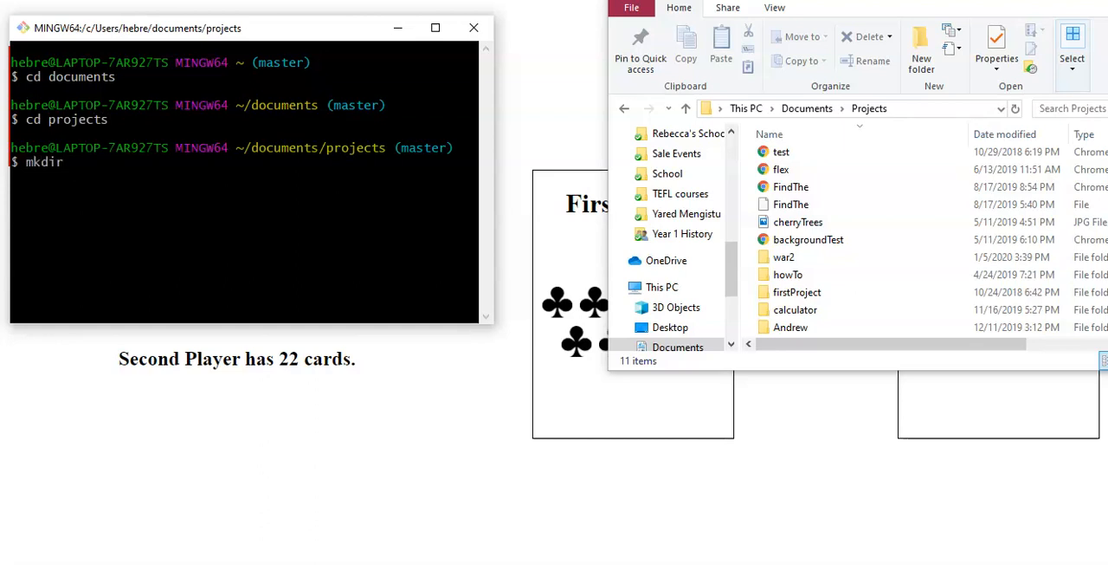
type("war")
type("cd")
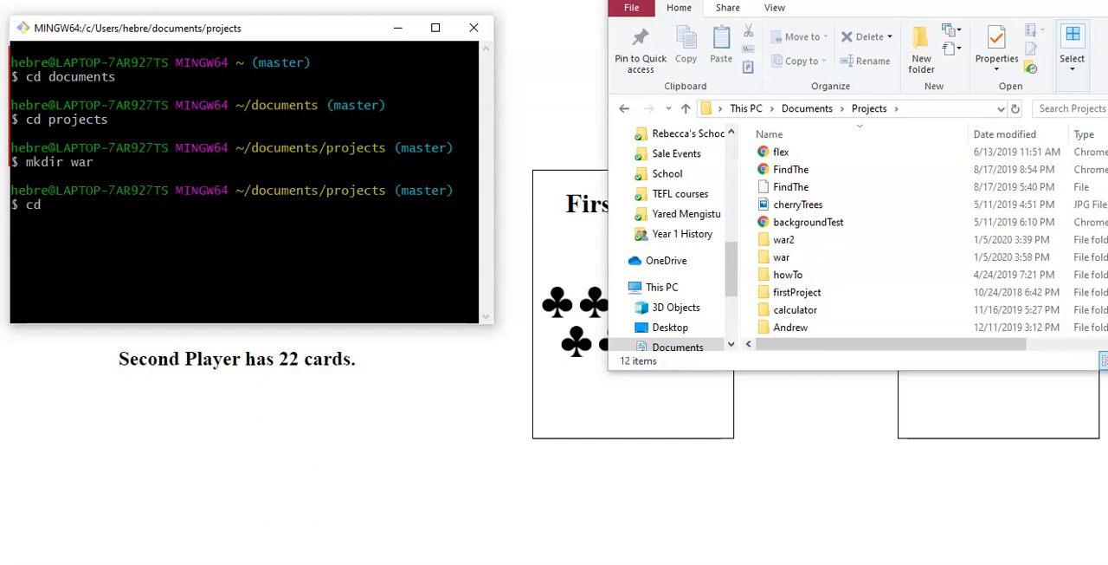
type("war")
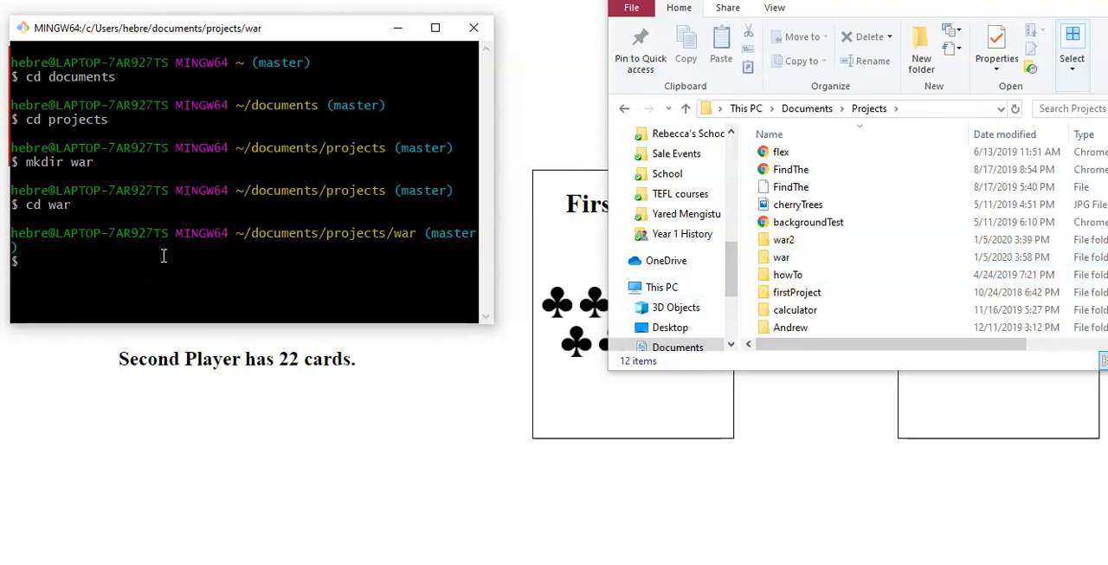
Create an empty index.html file inside the war folder with touch.
type("touch")
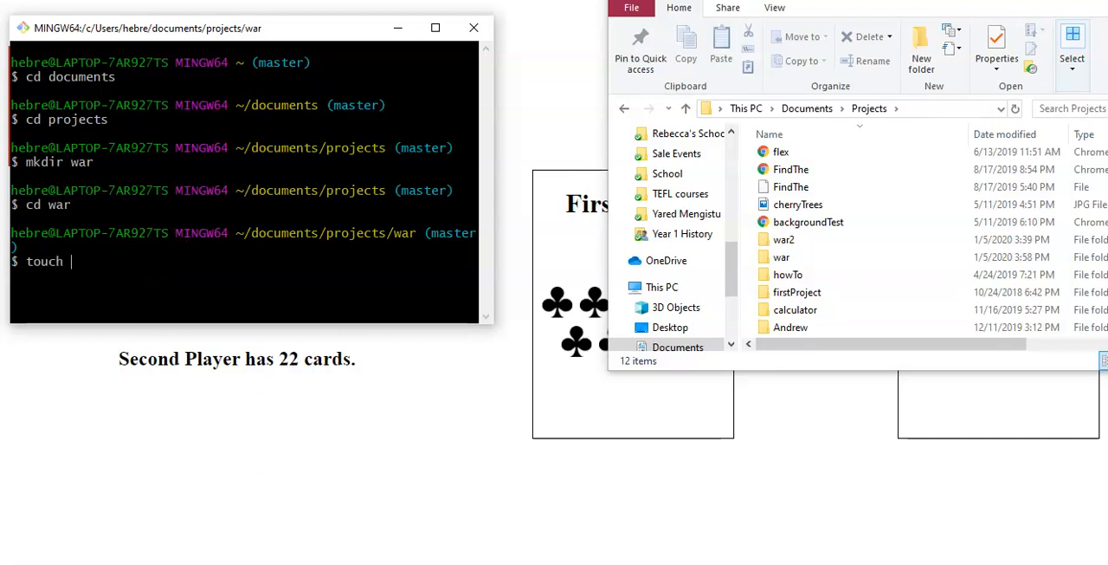
type("index.h")
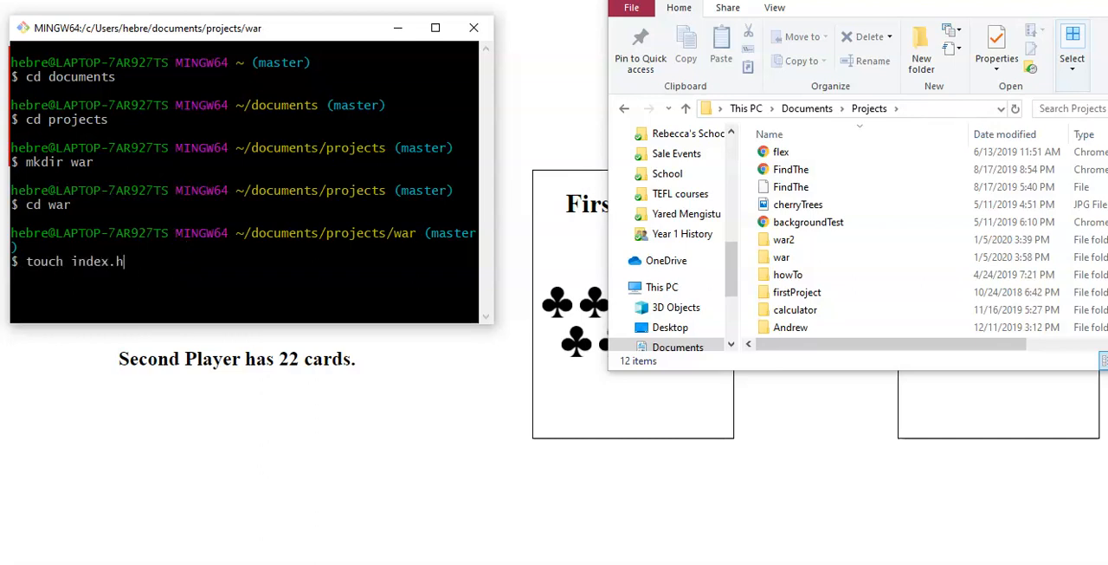
type("tml")
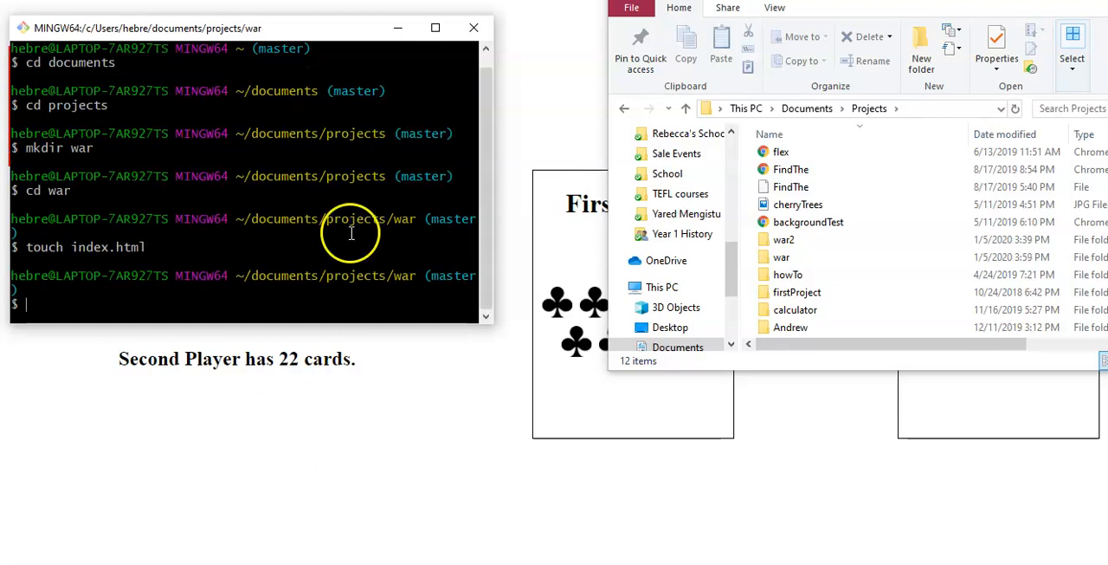
Check the war folder in File Explorer and start a mkdir css command in Git Bash.
double_click(782, 256)
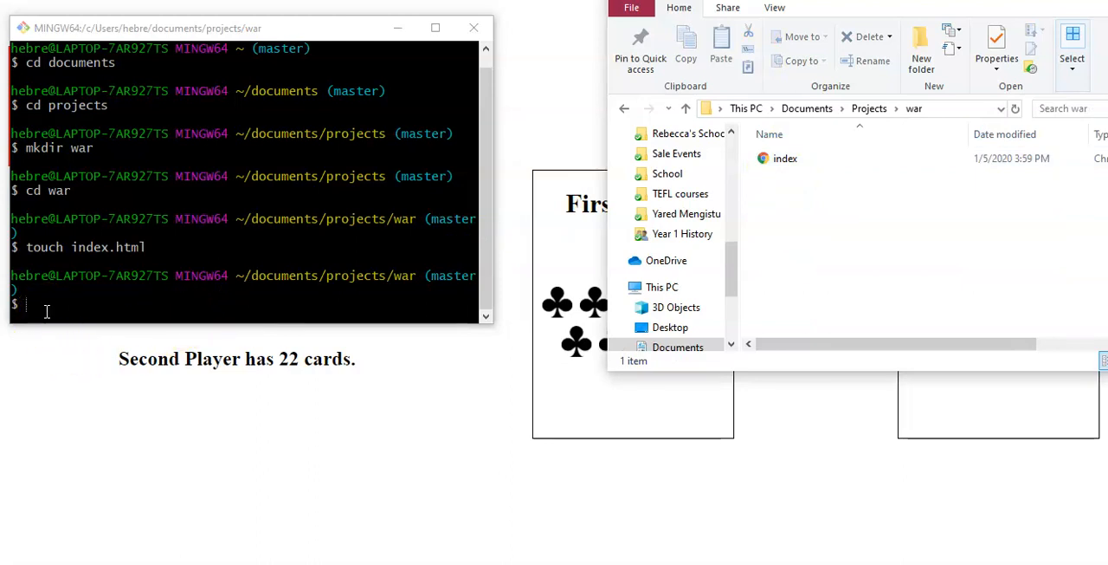
type("mkdire")
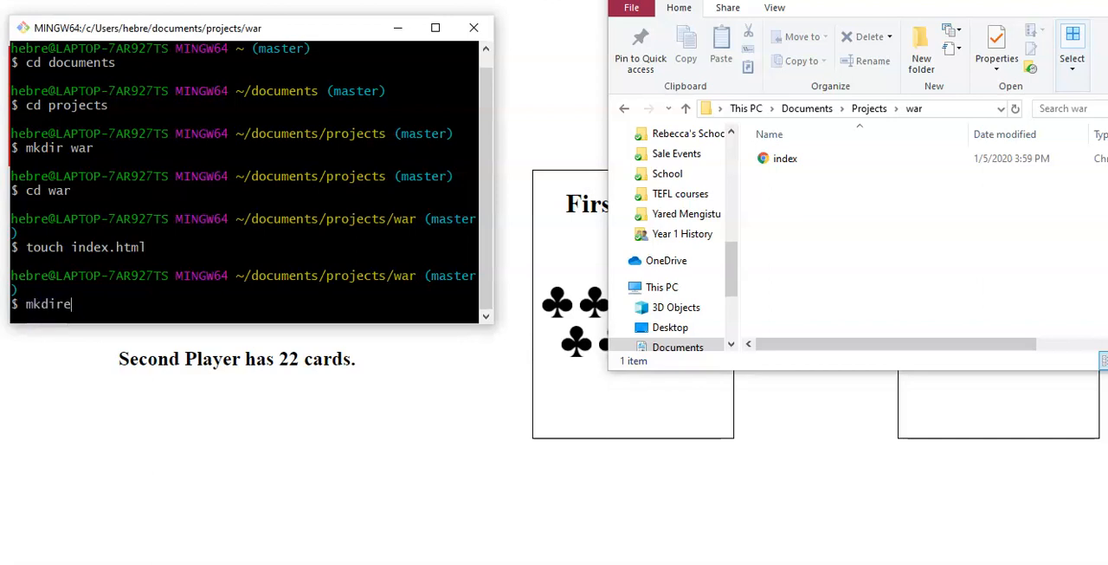
key("Backspace")
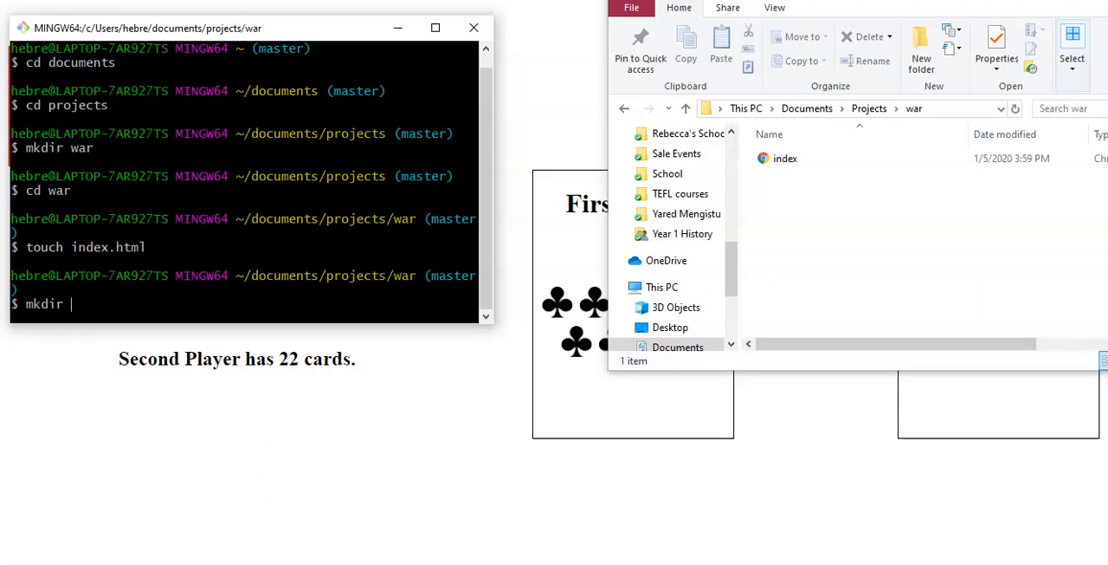
type("css")
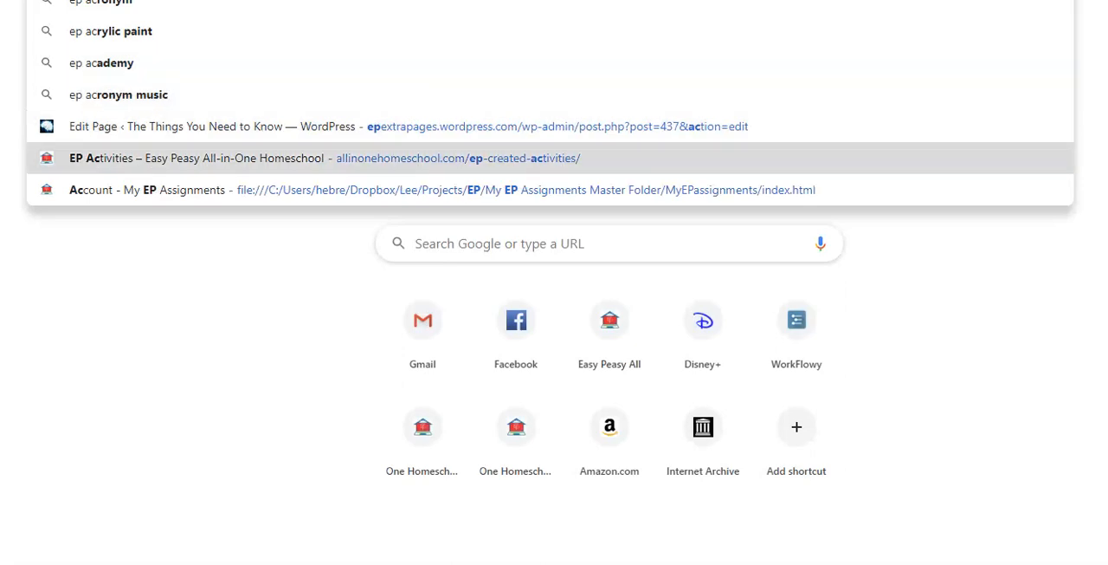
Open the EP Activities suggestion and scroll down to its English activities.
left_click(196, 158)
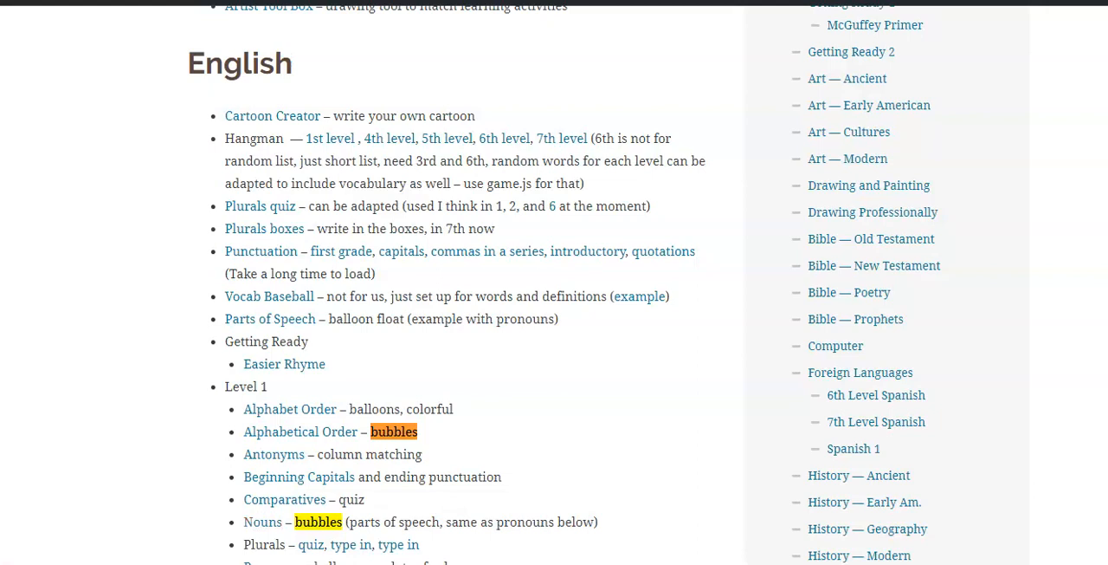
scroll("down", 3)
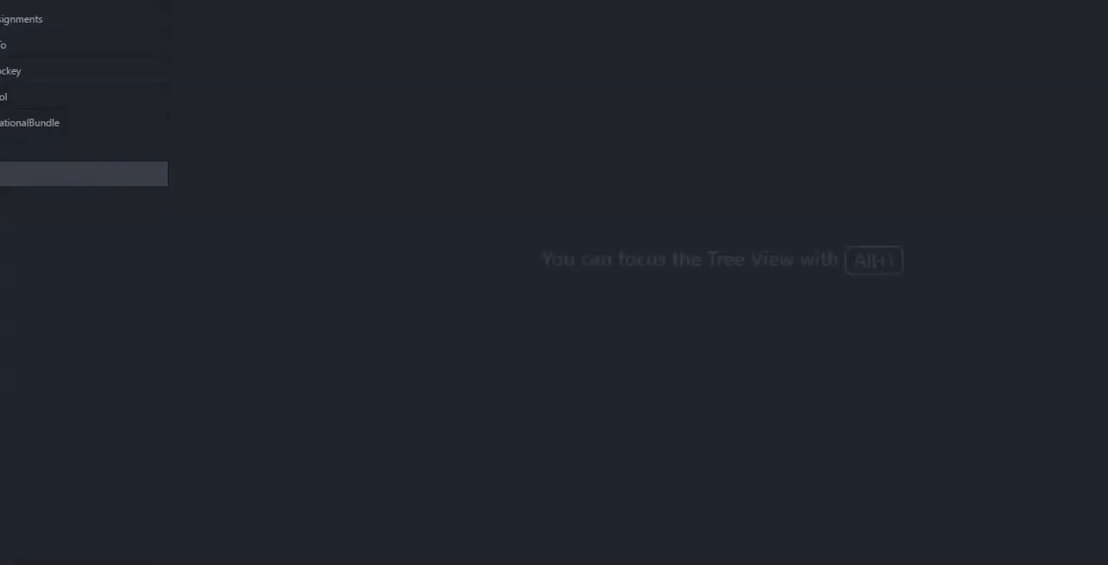
Review the War index.html head in Atom, then run mkdir css in Git Bash.
left_click(83, 174)
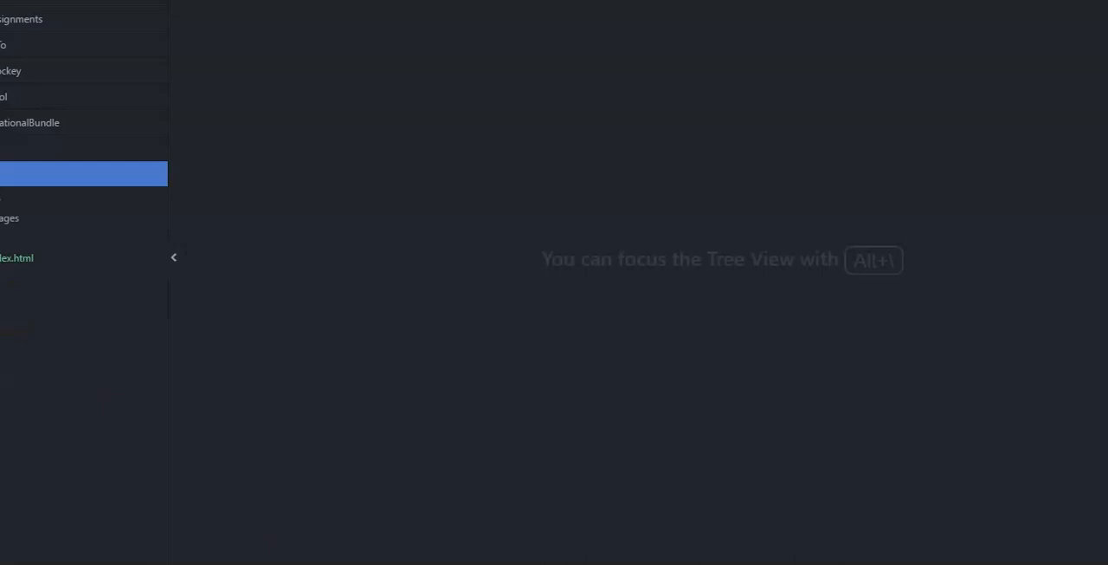
left_click(17, 257)
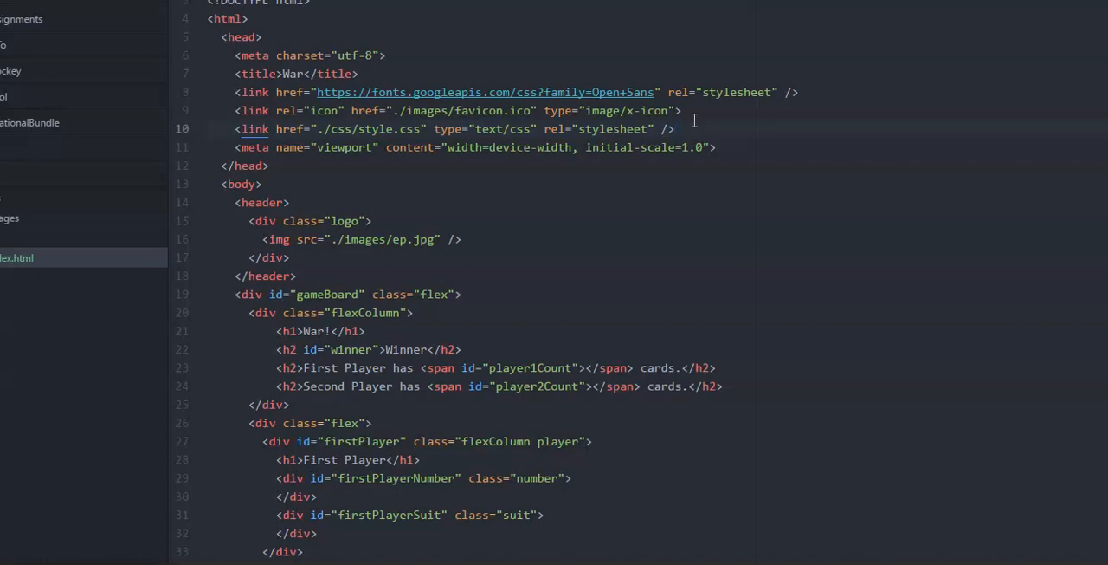
left_click(677, 129)
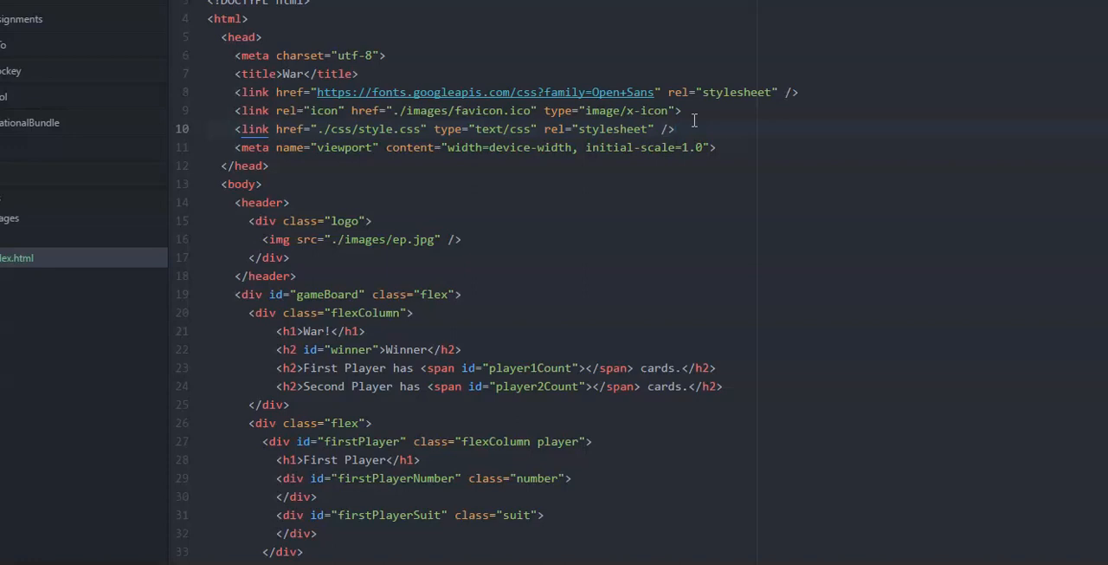
left_click(678, 128)
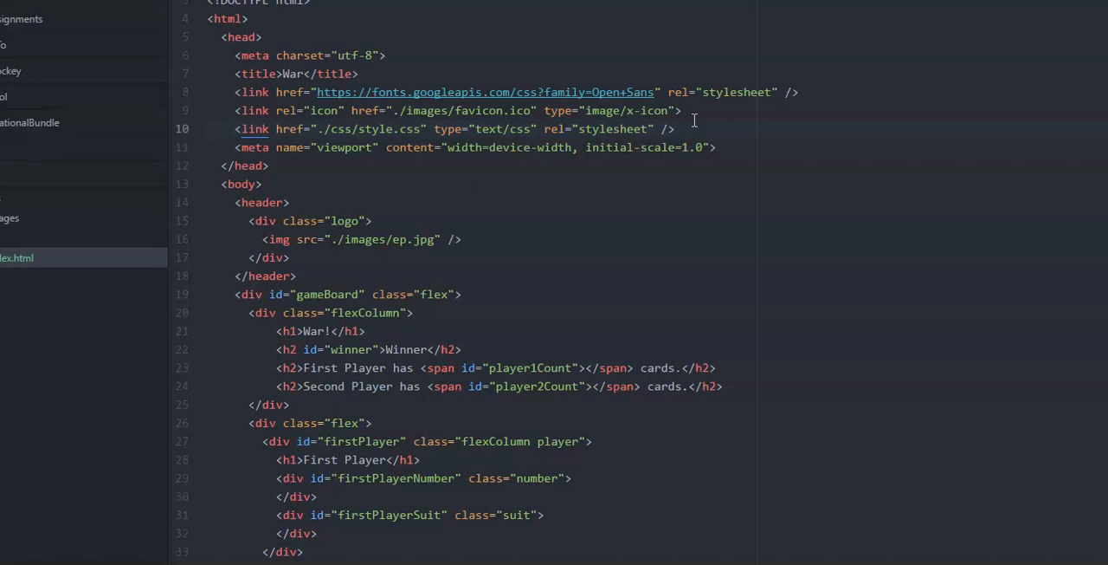
left_click(677, 128)
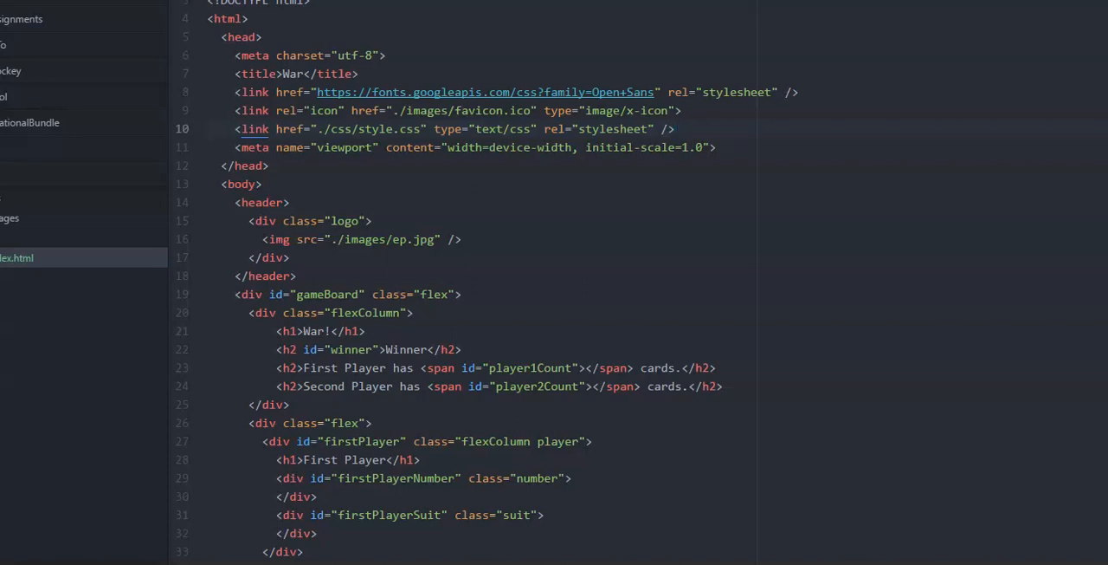
left_click(677, 128)
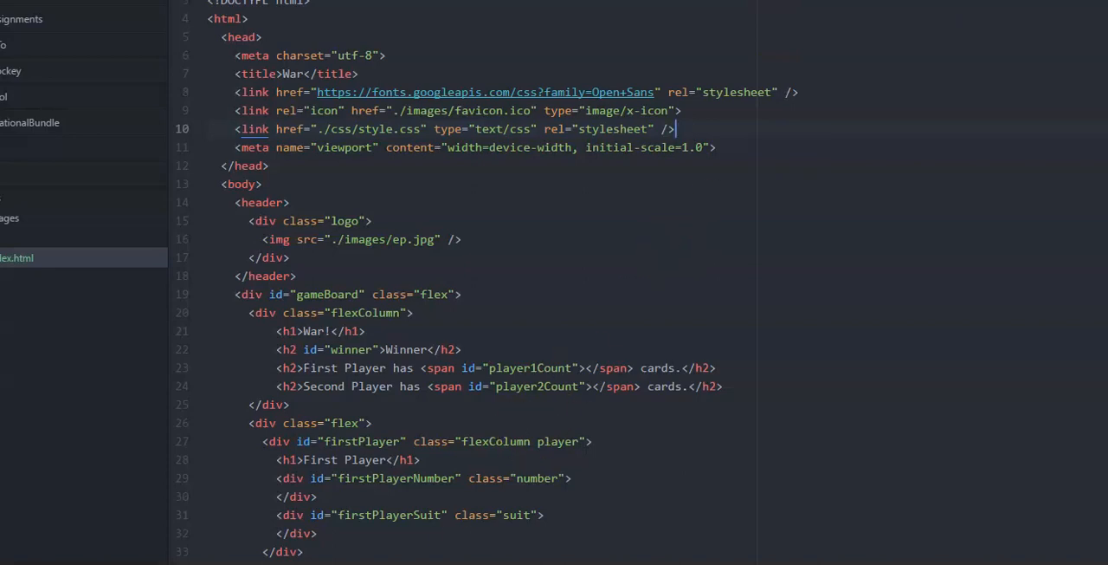
type("mkdir css")
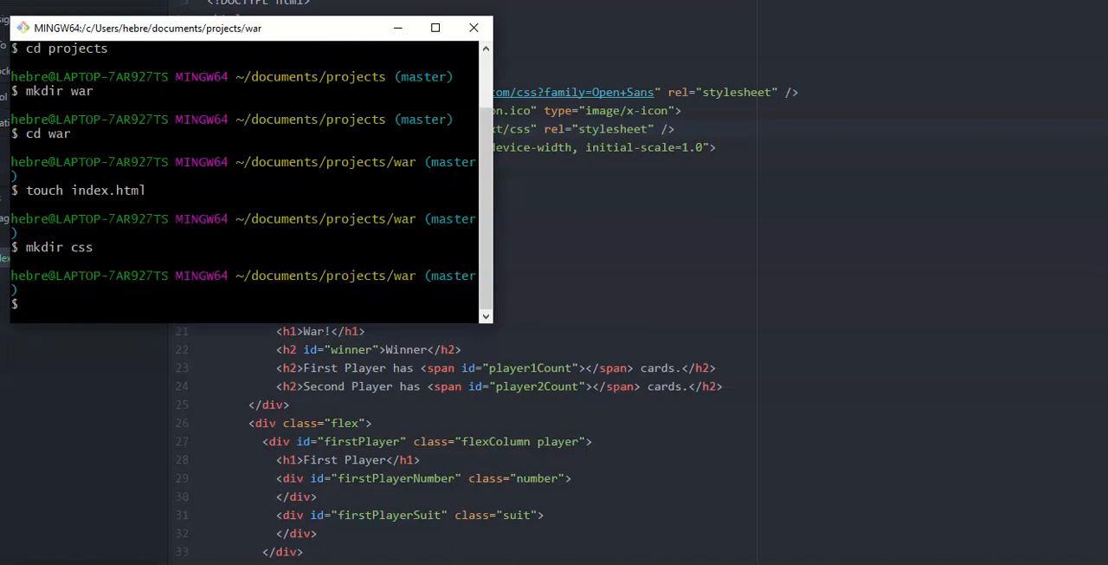
Create css/style.css and js/script.js in the war folder, then minimize the terminal.
type("cd css")
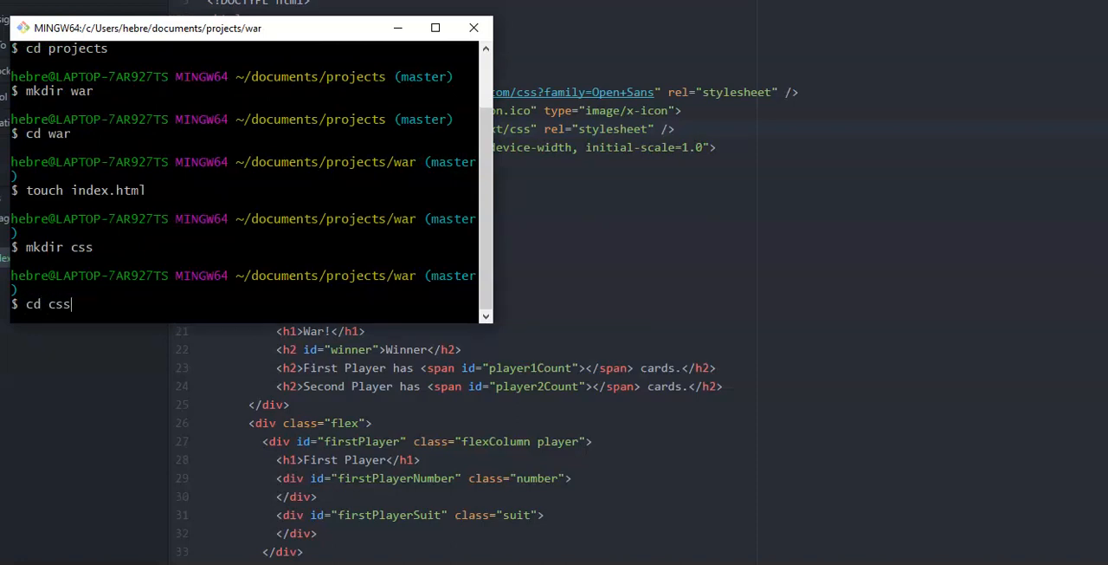
type("touch")
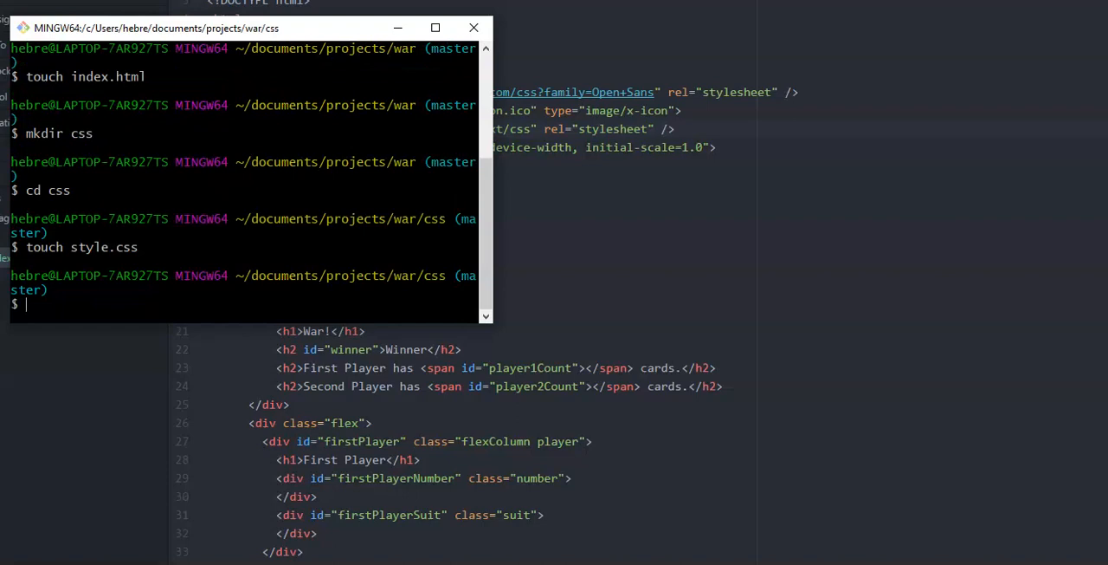
type("cd ../j")
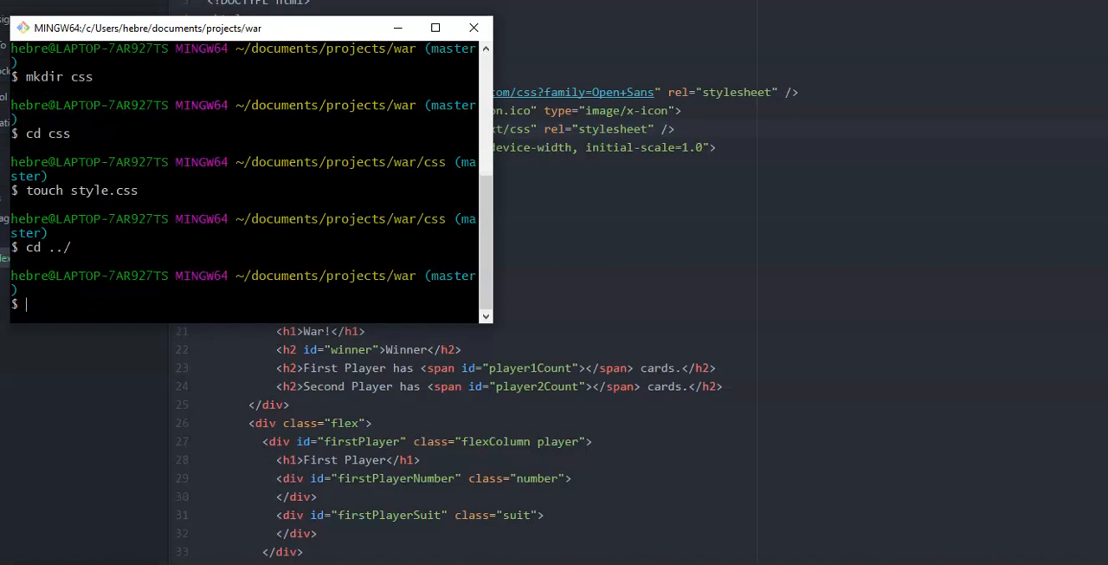
type("mkdir js")
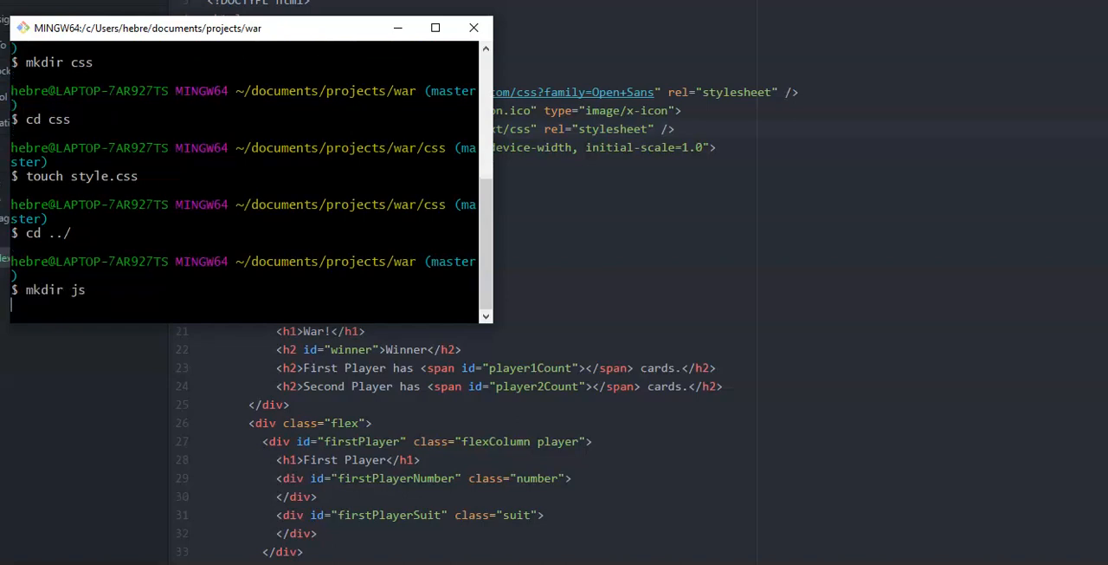
type("cd js")
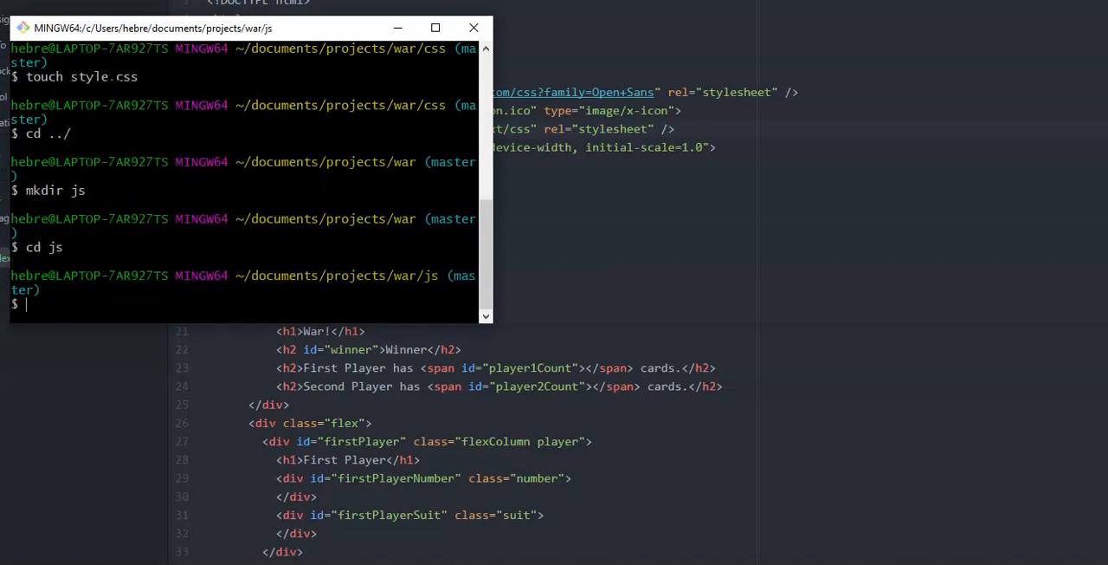
type("touch ty")
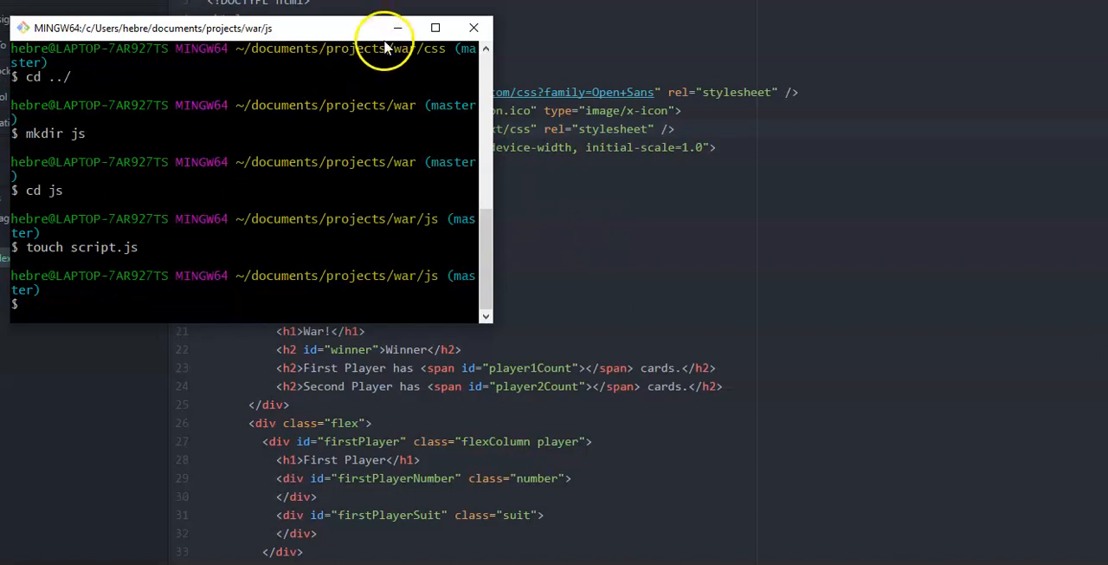
left_click(397, 28)
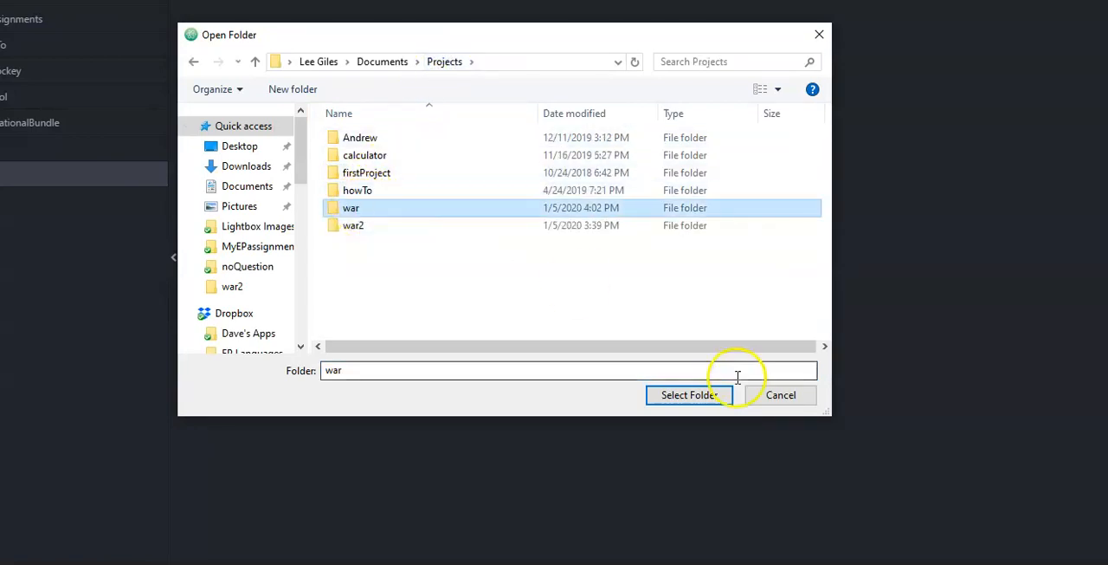
Add the war folder as an Atom project and open the original index.html.
left_click(688, 394)
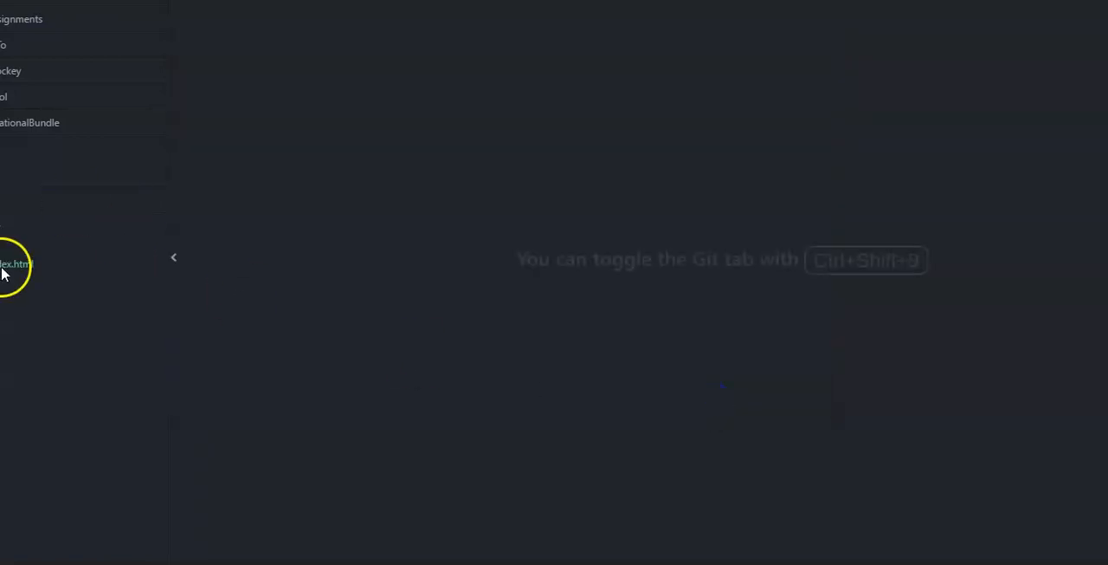
left_click(16, 264)
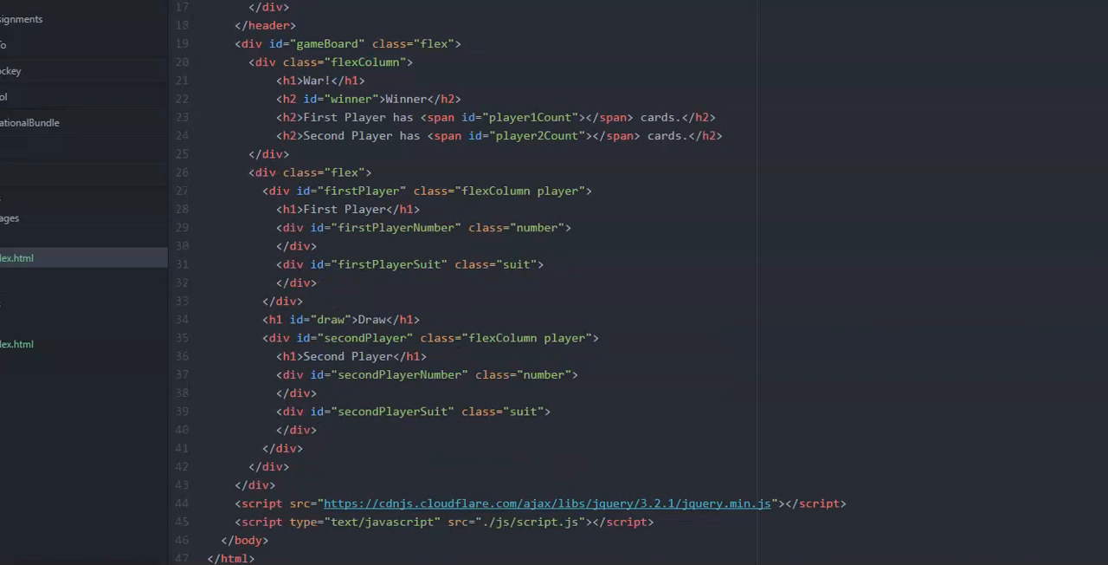
Paste jQuery CDN and ./js/script.js script tags into the new index.html body.
left_click(243, 503)
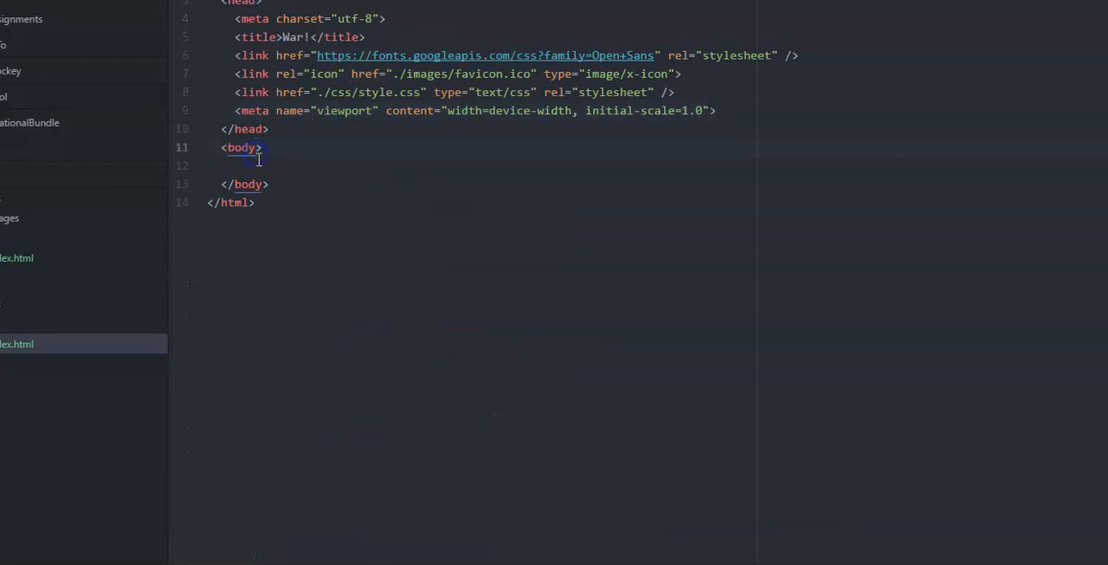
key("enter")
type("<script type=\"text/javascript\" src=\"./js/script.js\"></script>")
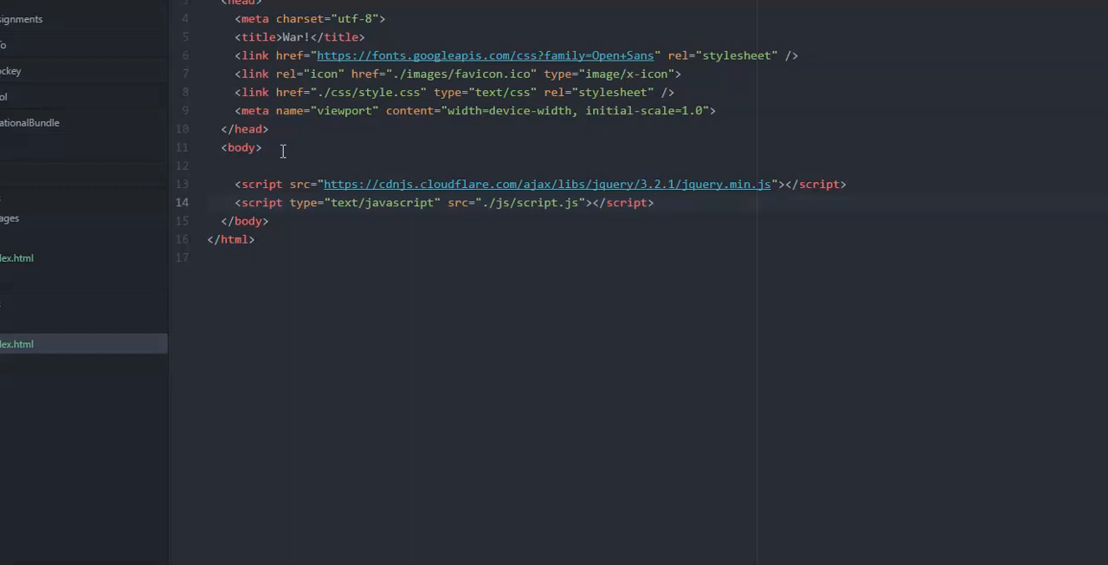
left_click(656, 202)
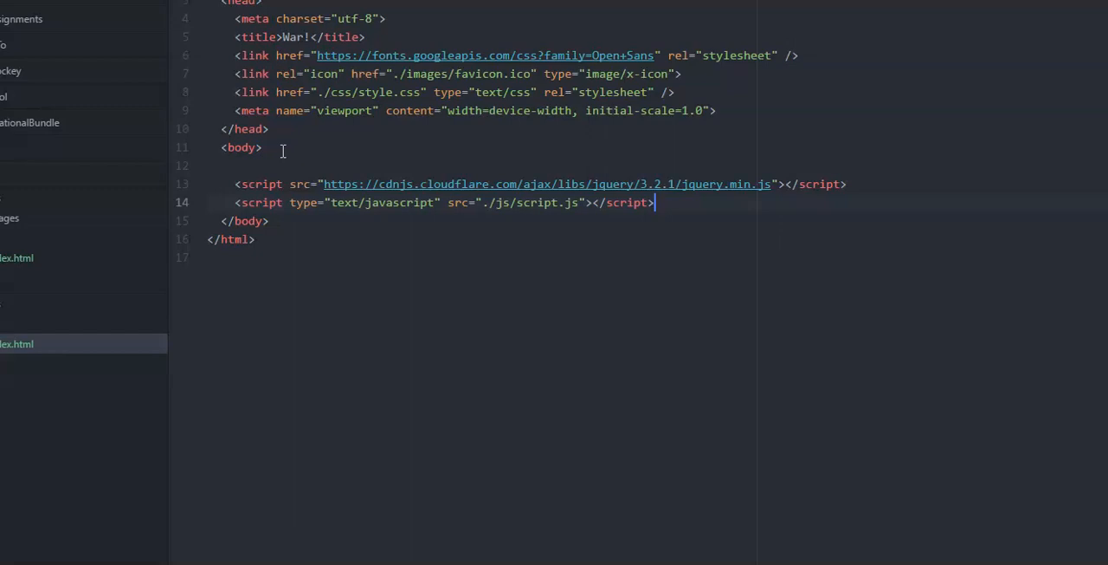